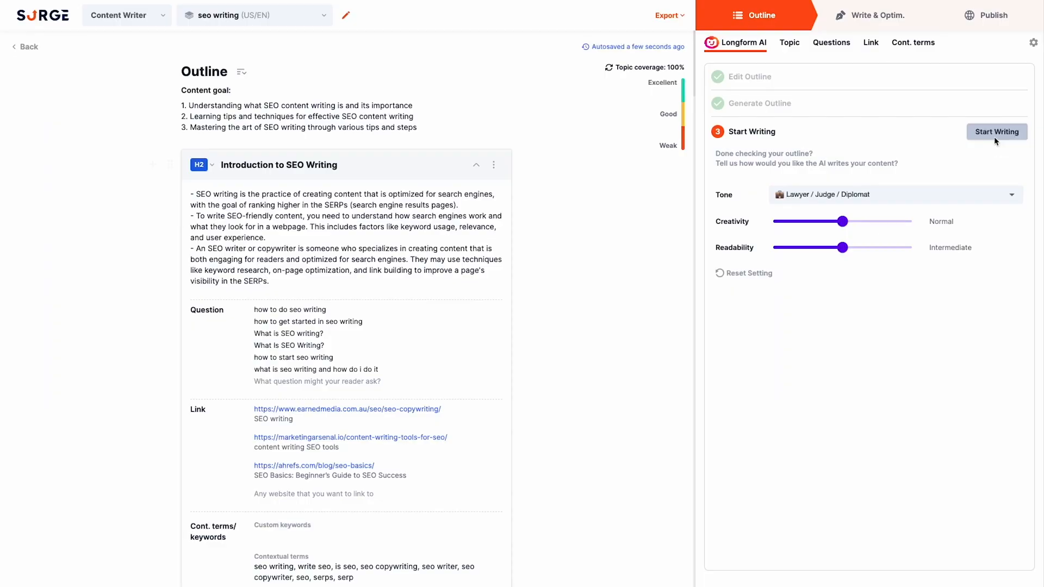
# Step: Generate the full long-form SEO writing article from the outline with Start Writing
pyautogui.click(996, 131)
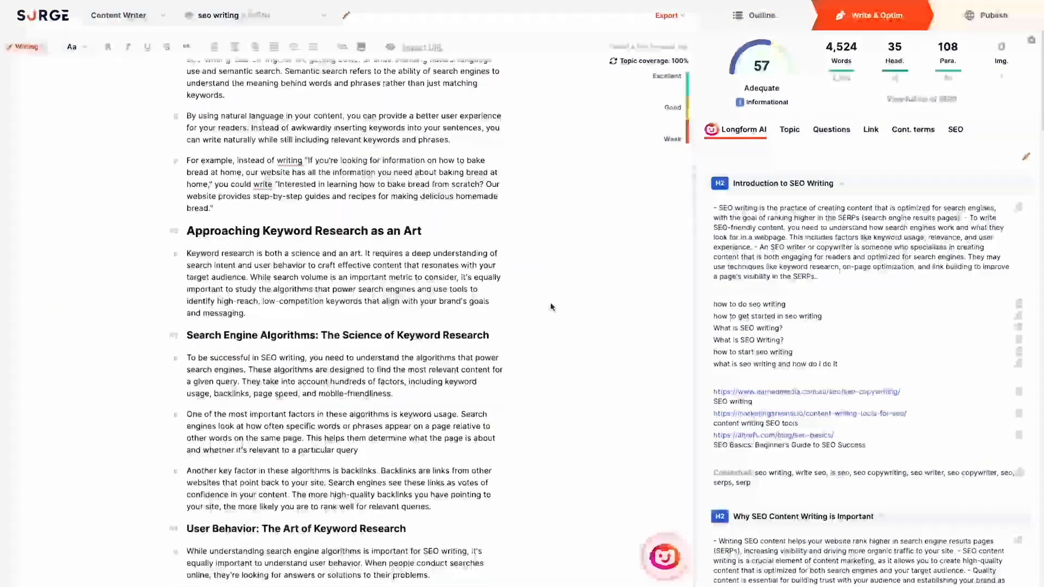